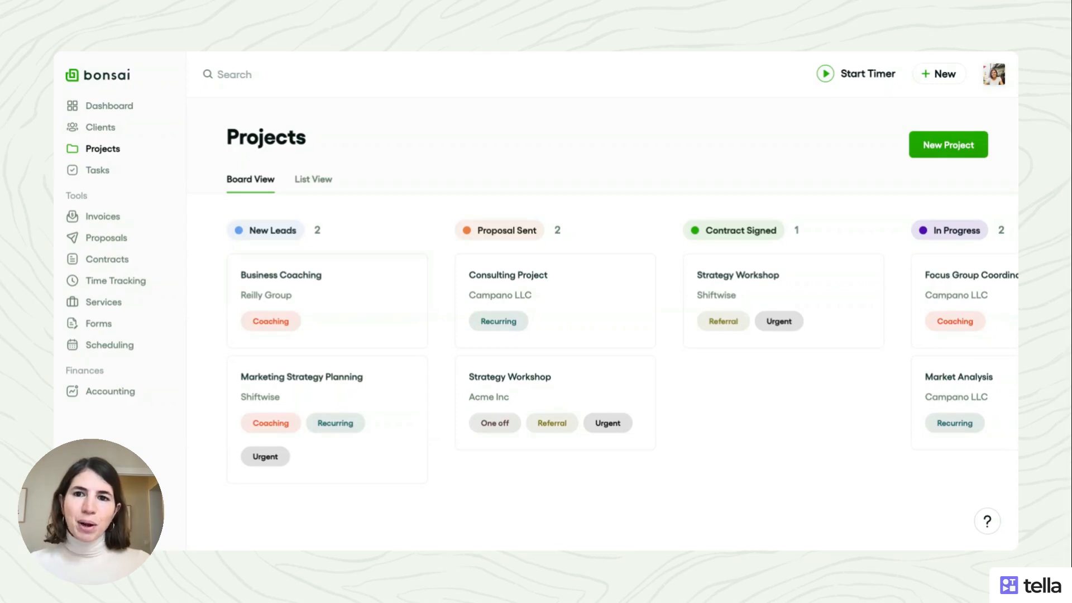
pyautogui.moveTo(249, 187)
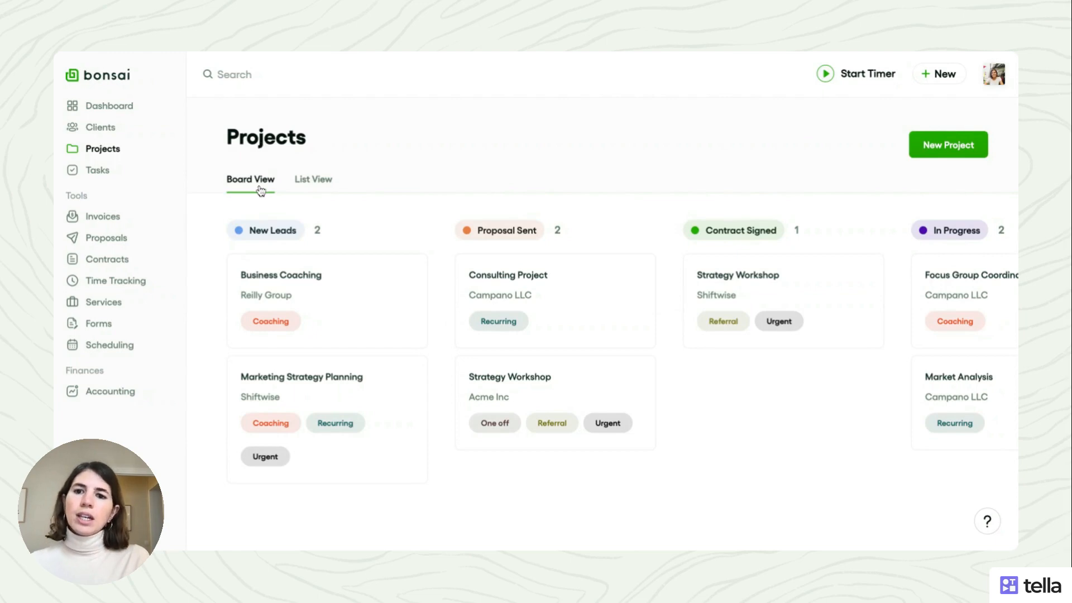
pyautogui.moveTo(313, 179)
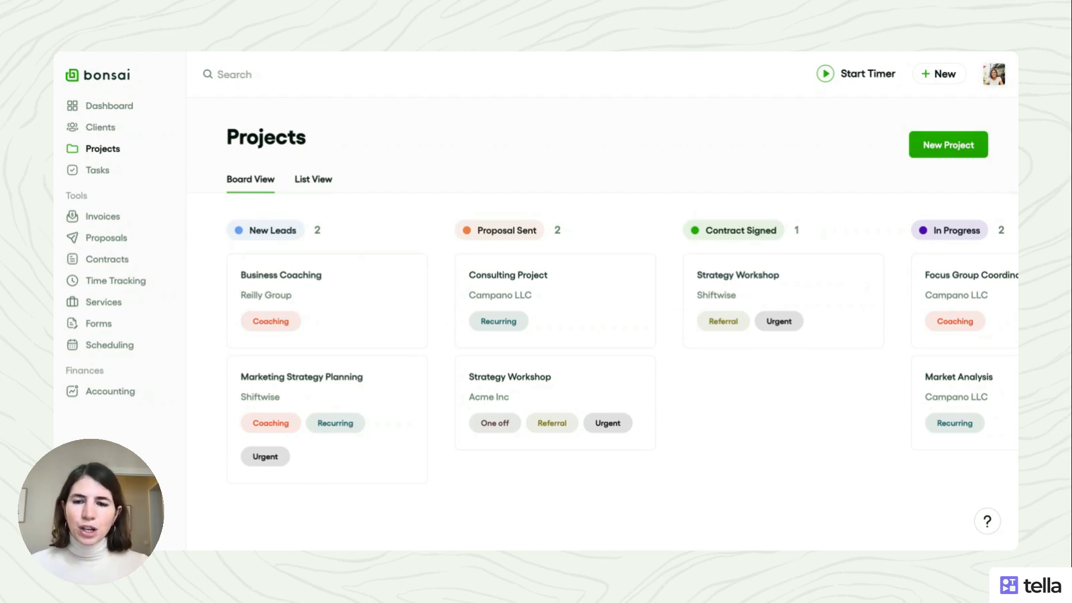
pyautogui.moveTo(659, 248)
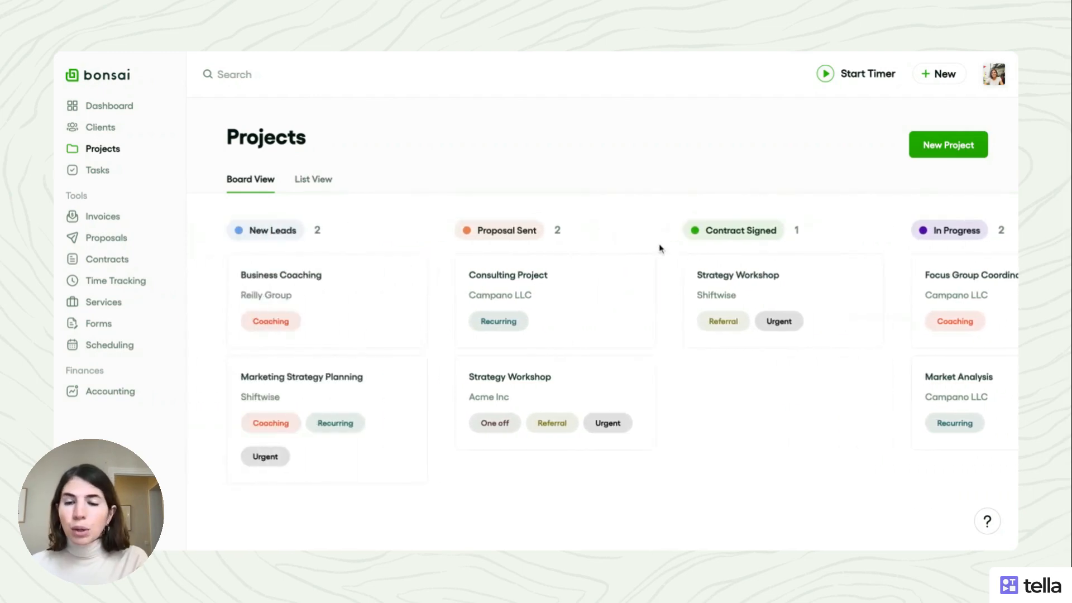
pyautogui.moveTo(412, 234)
pyautogui.write('Opp')
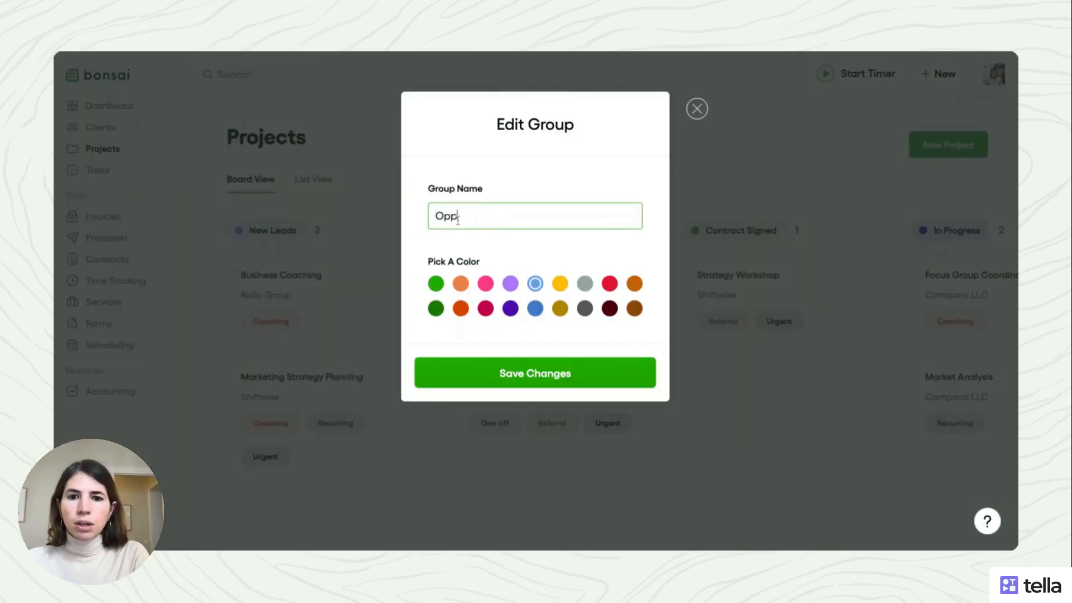
# Set Group Name to 'Opportunities' and save the renamed group.
pyautogui.write('ortunities')
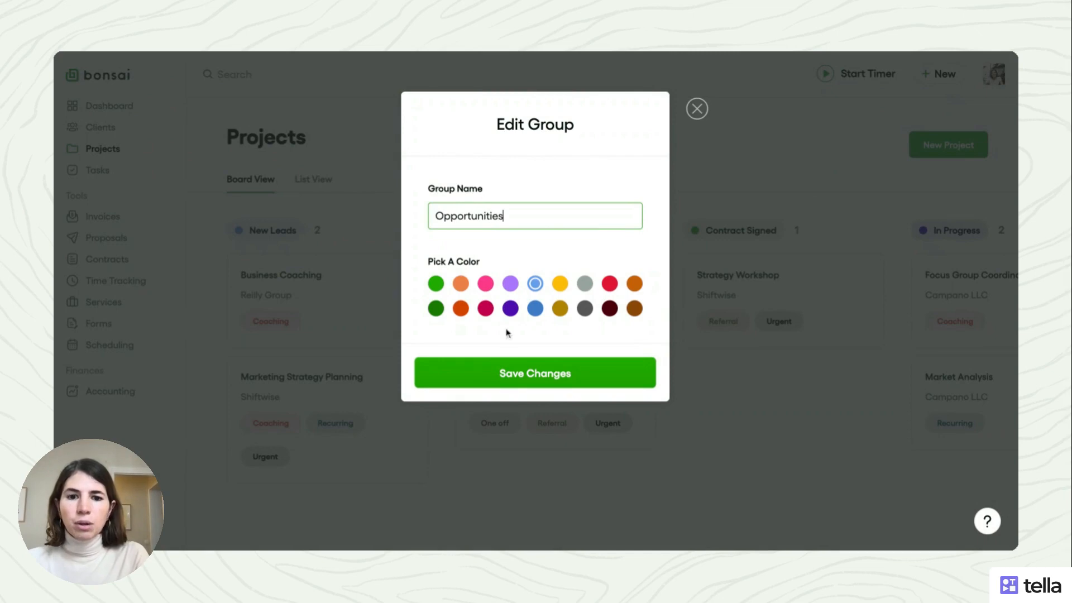
pyautogui.click(535, 373)
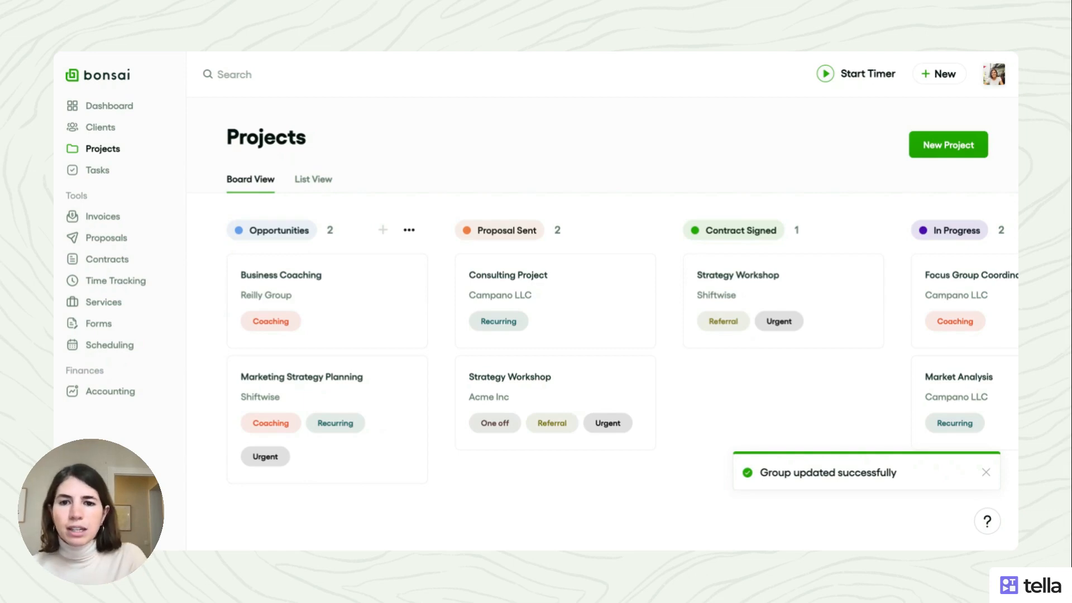
# Create a new purple 'Discovery Call' group beside Opportunities and move Business Coaching into it.
pyautogui.click(383, 230)
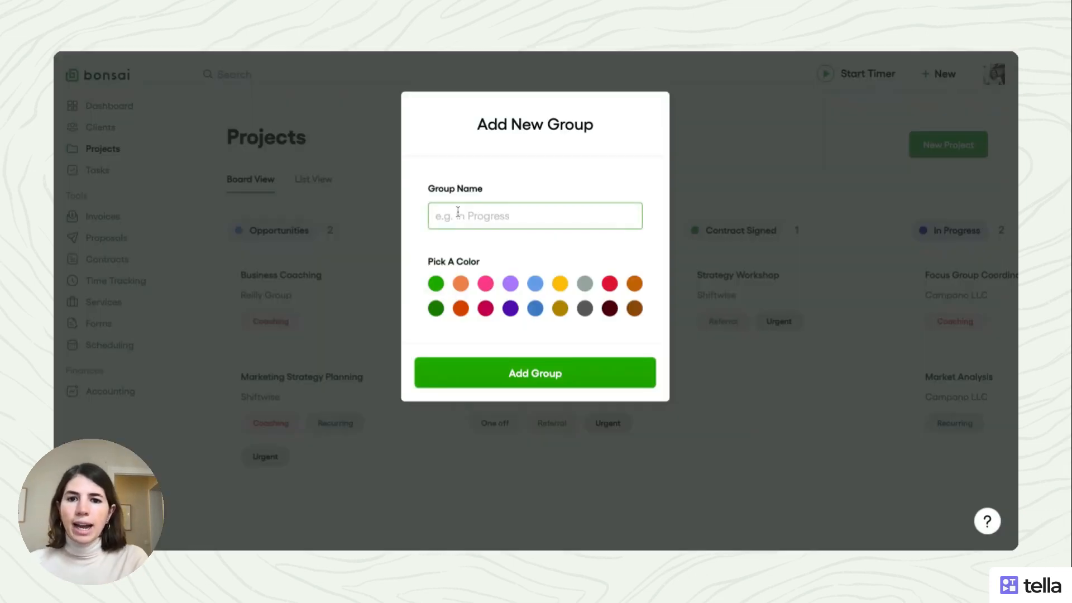
pyautogui.write('Discovery Call')
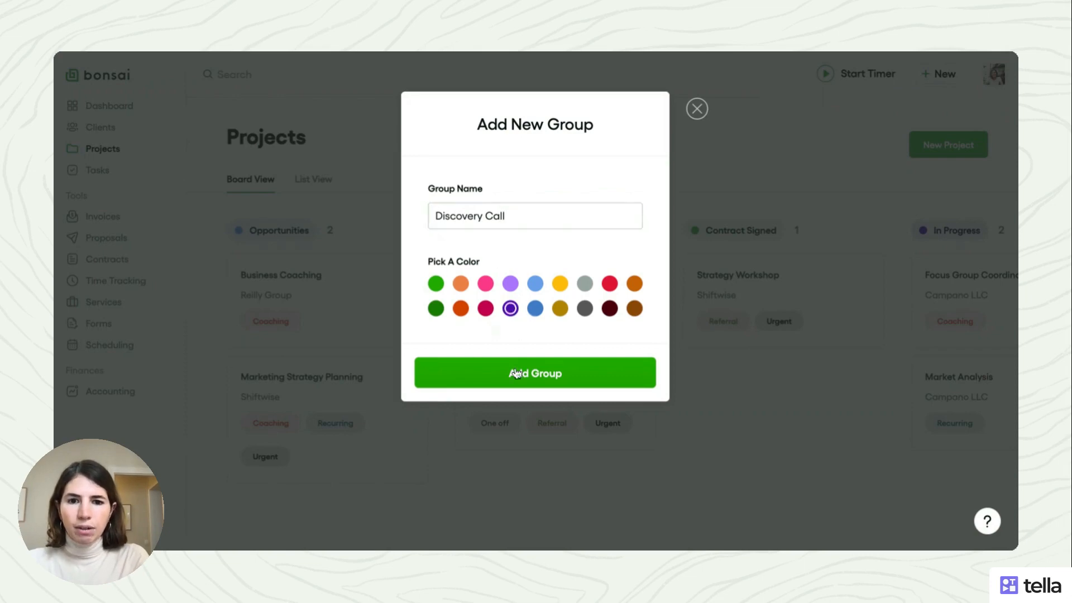
pyautogui.click(535, 373)
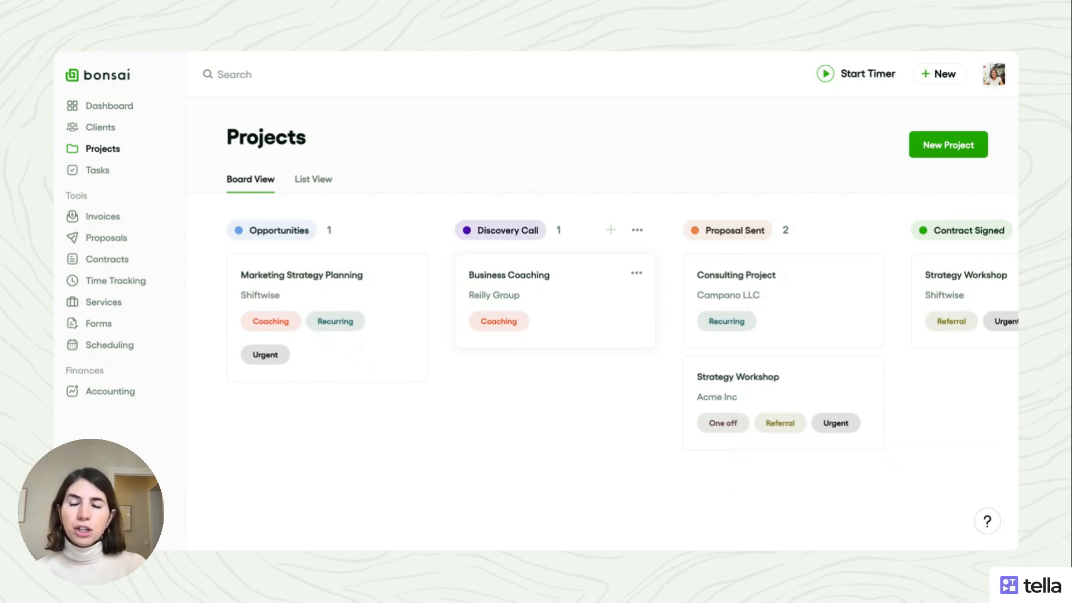
pyautogui.moveTo(457, 339)
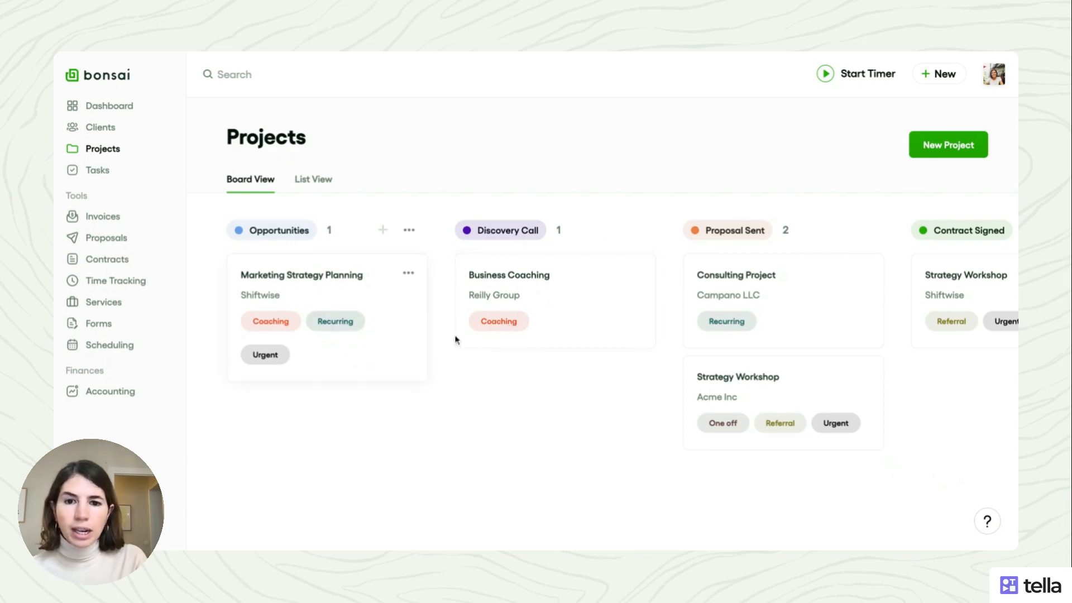
pyautogui.moveTo(615, 305)
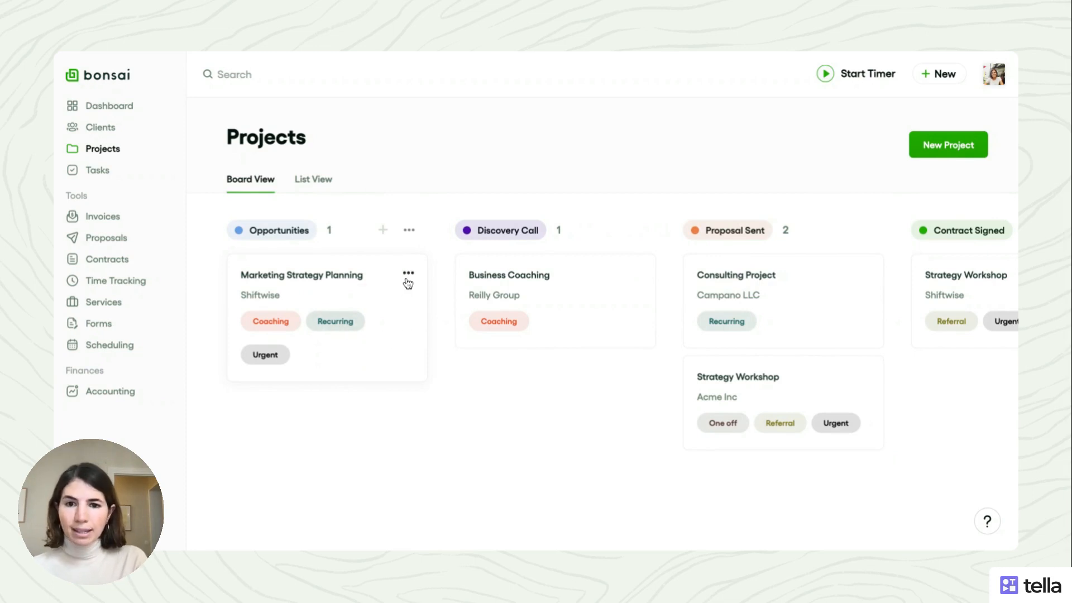
pyautogui.click(409, 273)
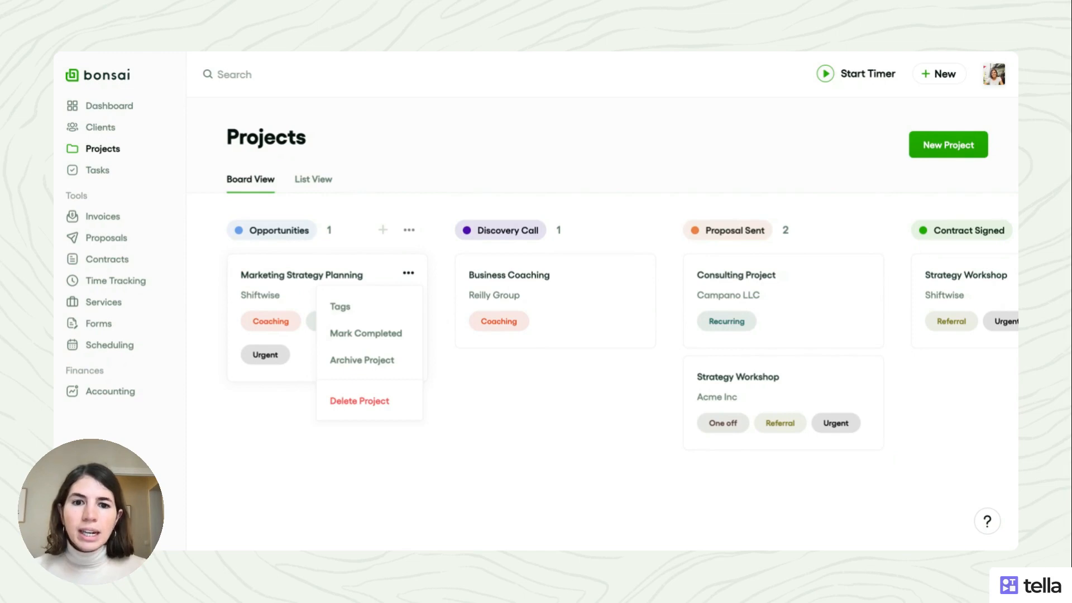
pyautogui.click(483, 444)
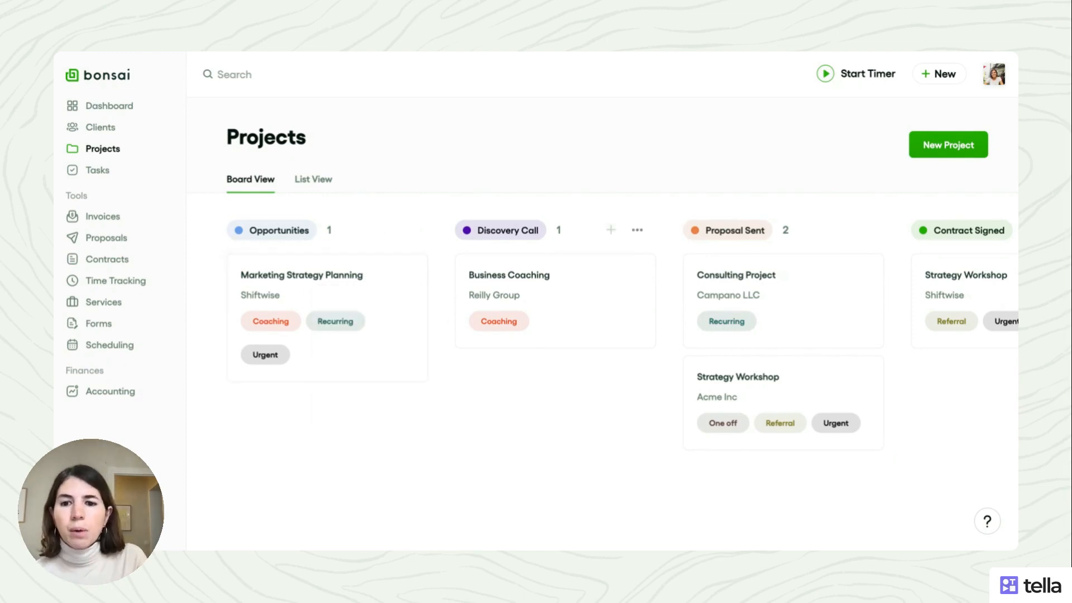
pyautogui.moveTo(574, 344)
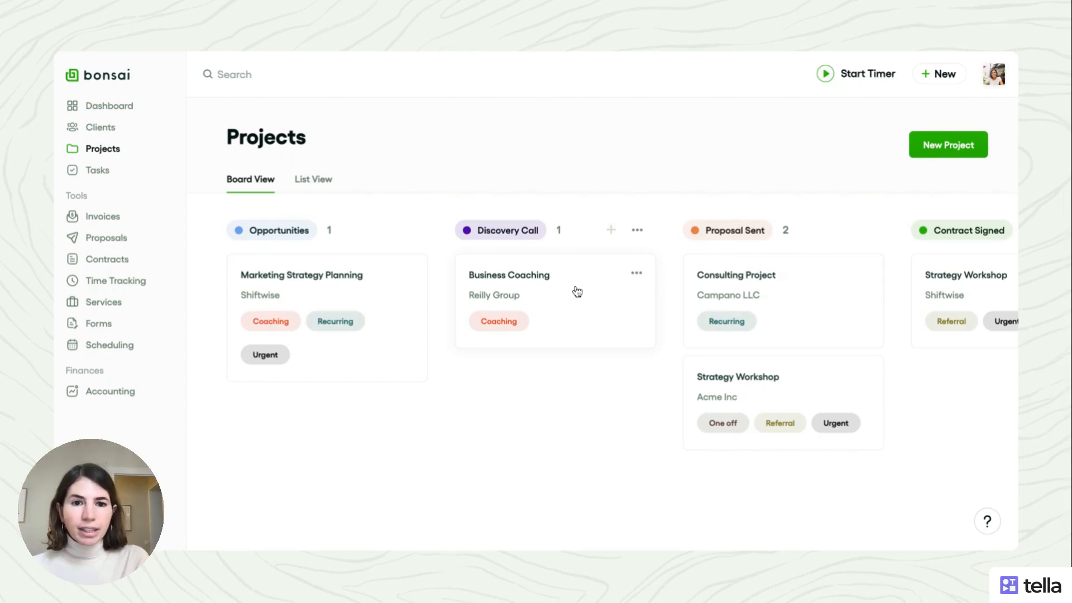
pyautogui.moveTo(611, 235)
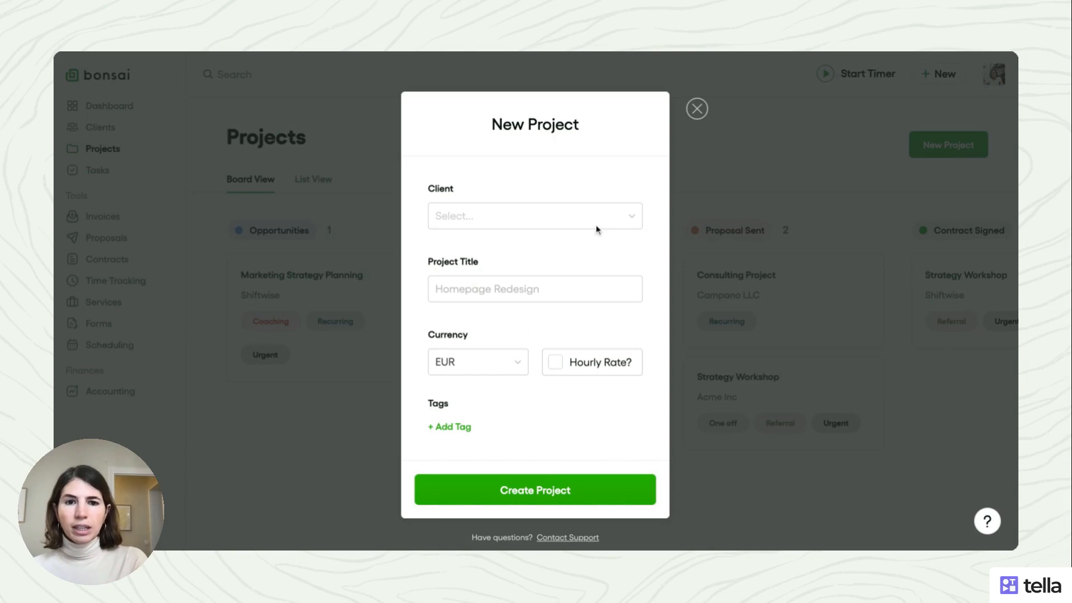
pyautogui.moveTo(697, 109)
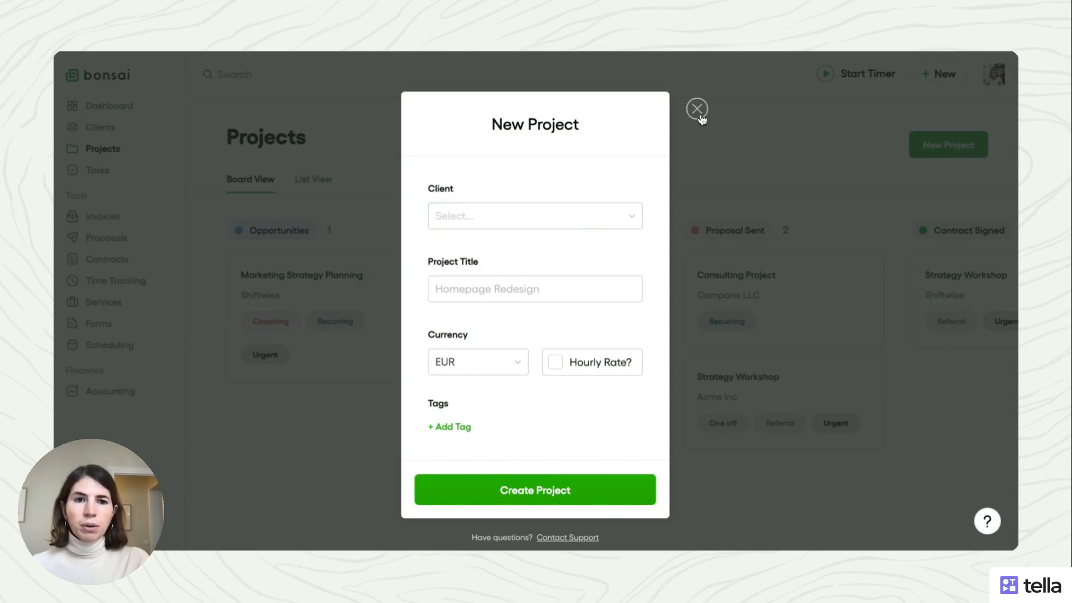
pyautogui.click(697, 109)
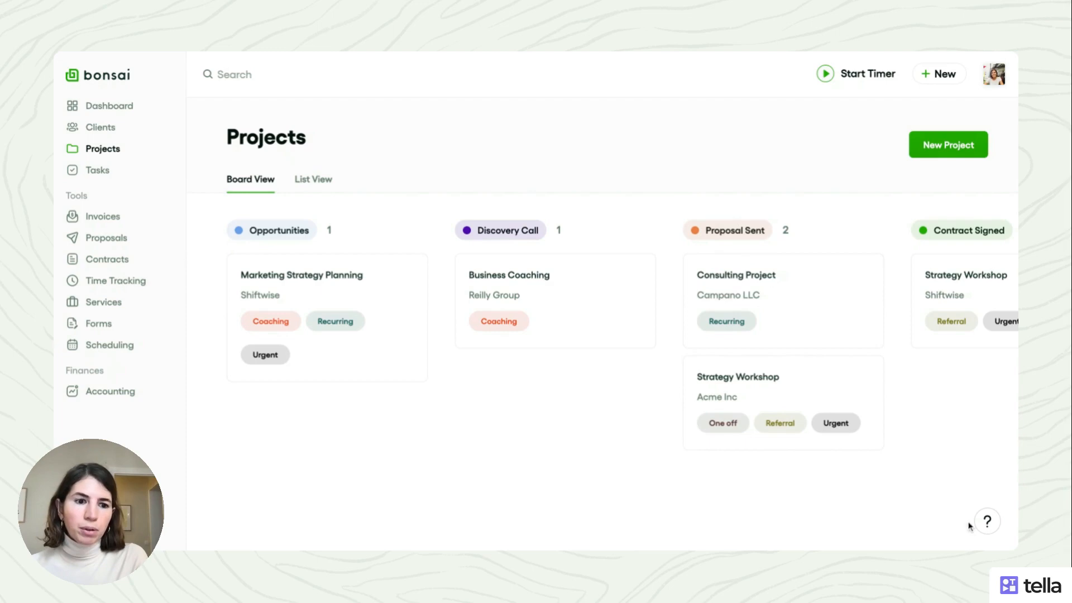
pyautogui.moveTo(987, 522)
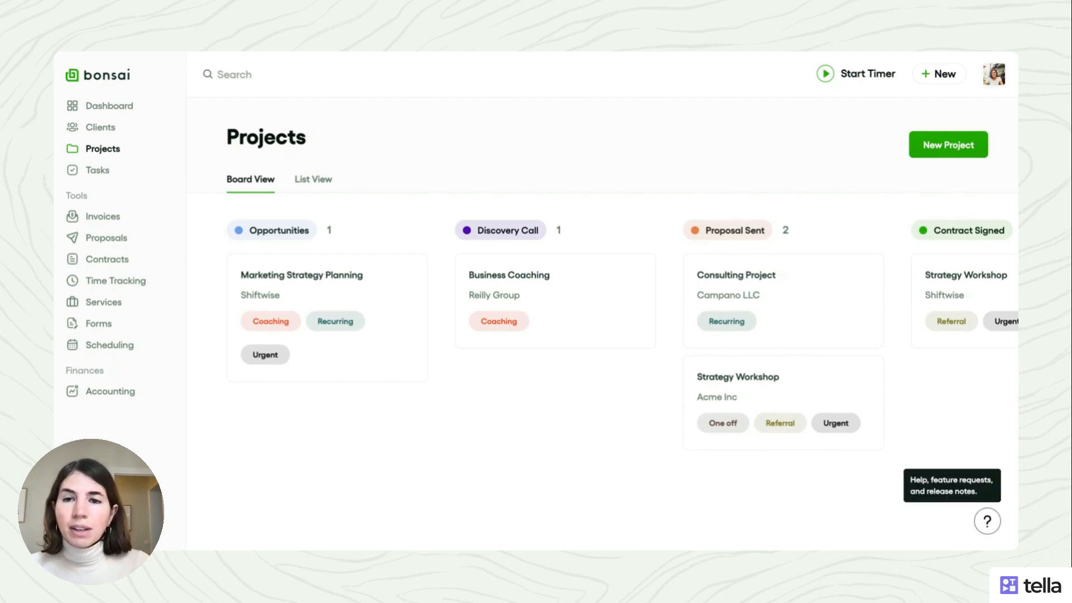